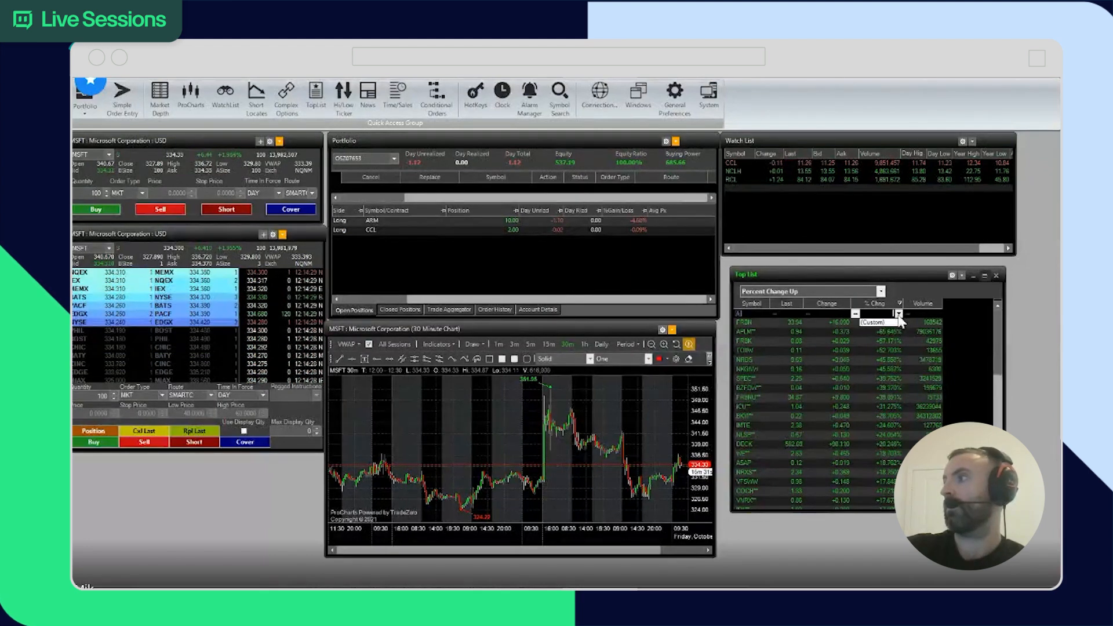
- Reveal the Top List scan-type choices from the Percent Change Up dropdown
left_click(871, 324)
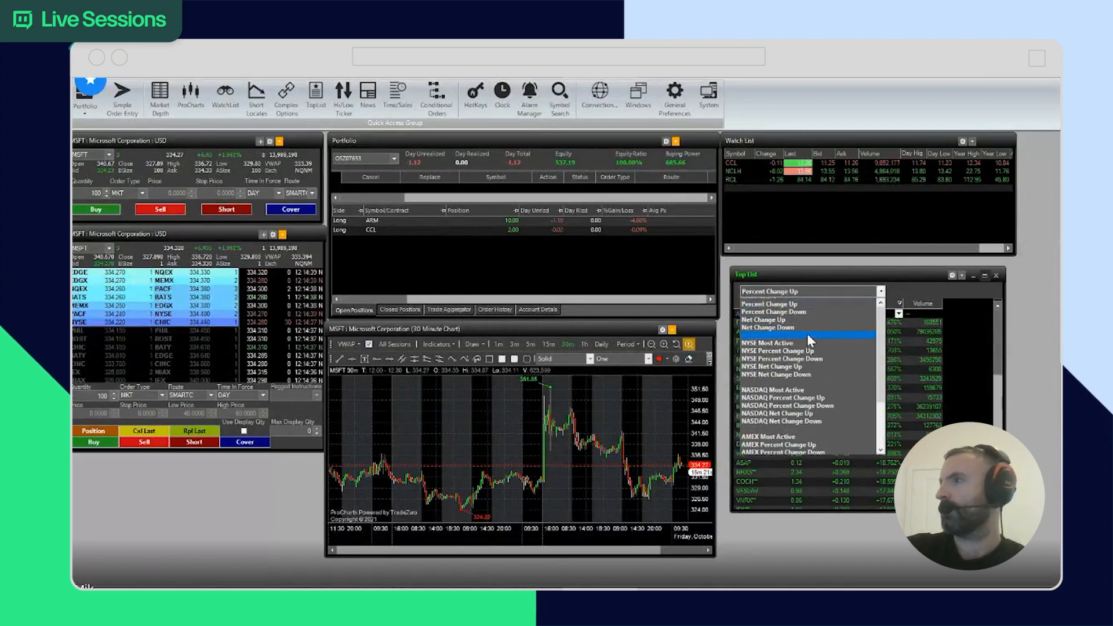
- Rank the Top List by Net Change Up instead of Percent Change Up
left_click(763, 327)
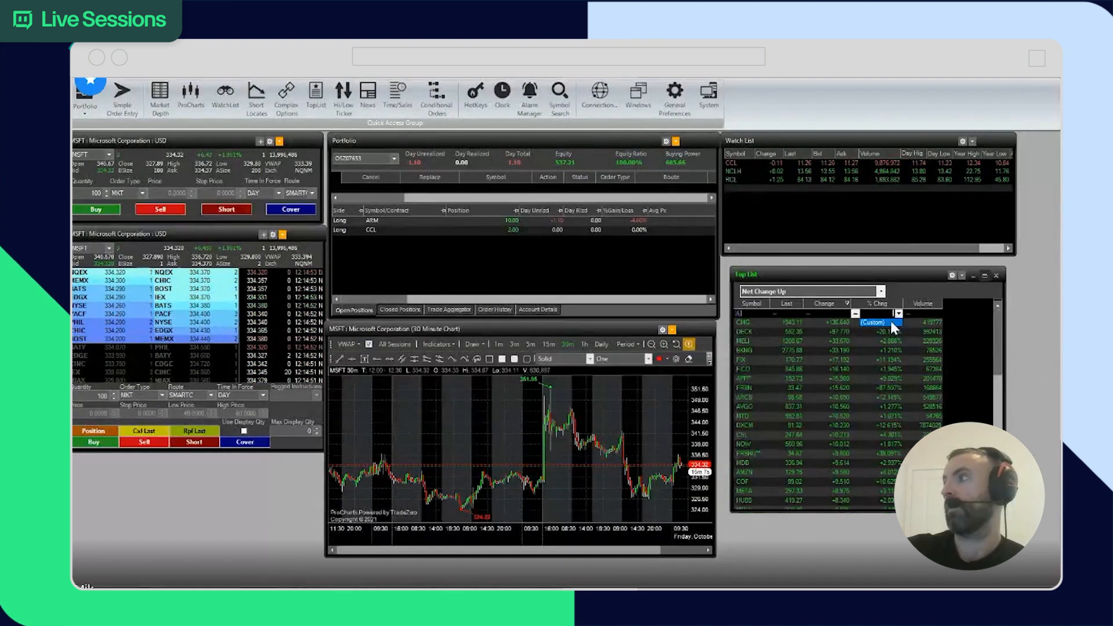
- Begin a custom % Chng filter with a Greater than comparison condition
left_click(874, 323)
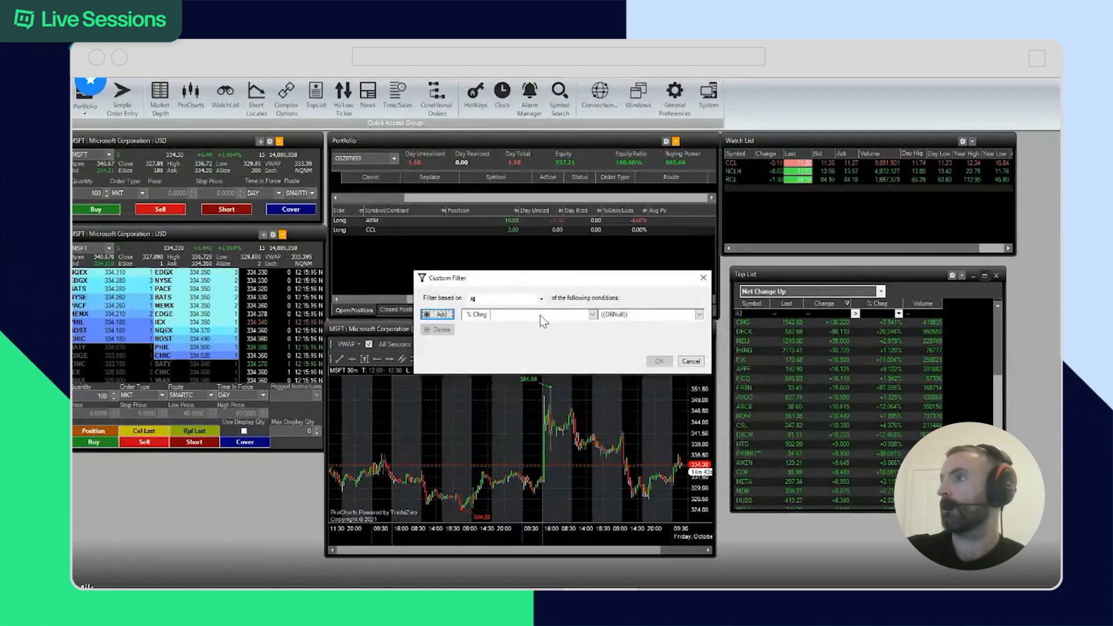
left_click(593, 315)
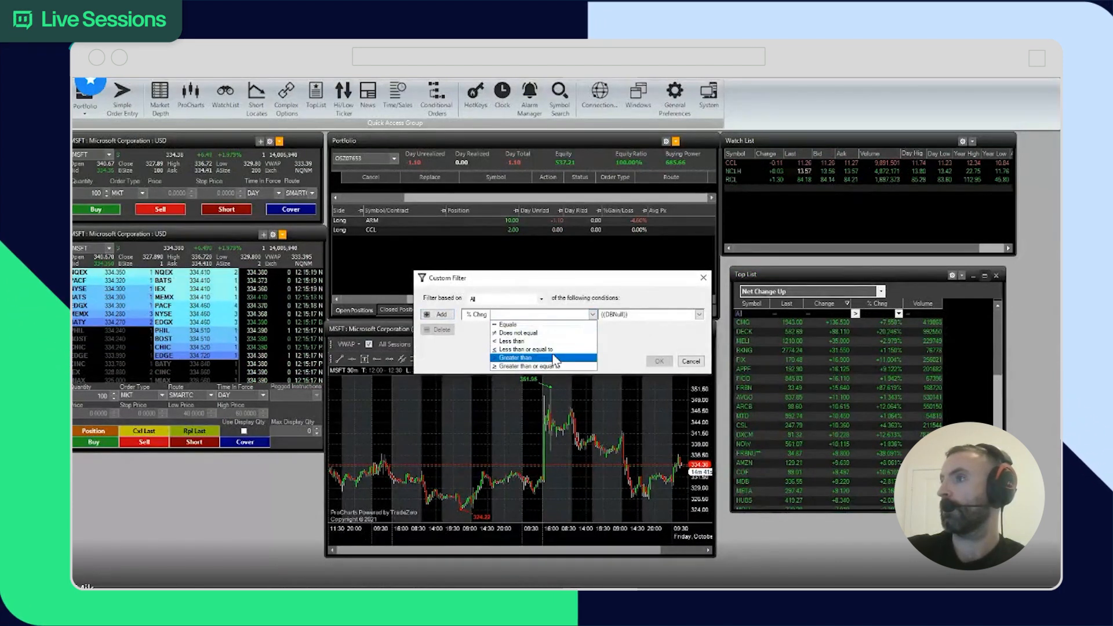
left_click(688, 361)
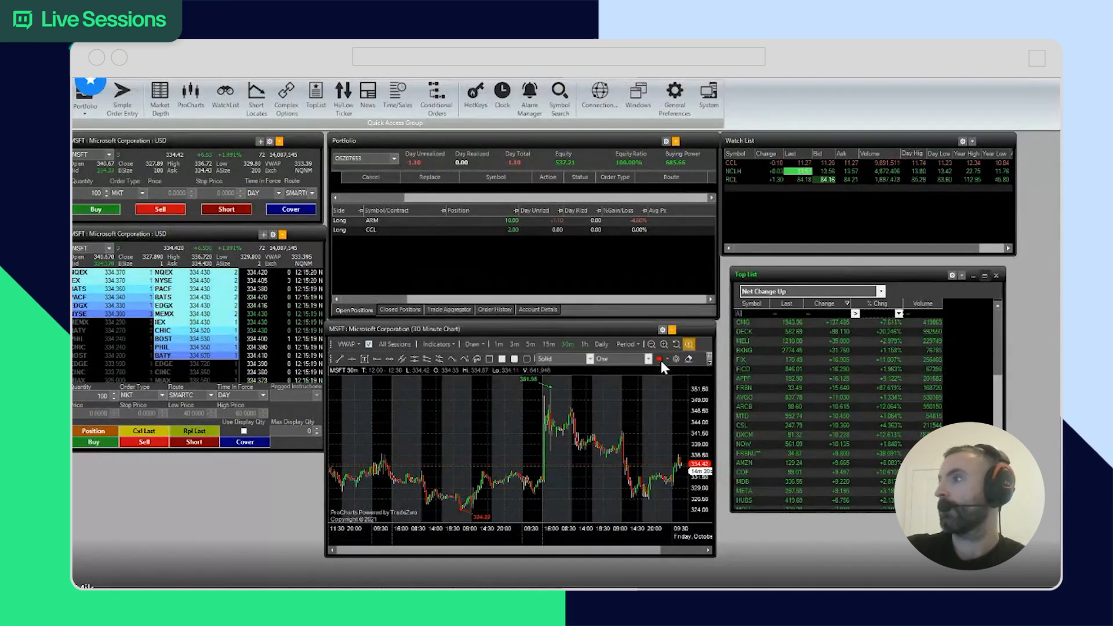